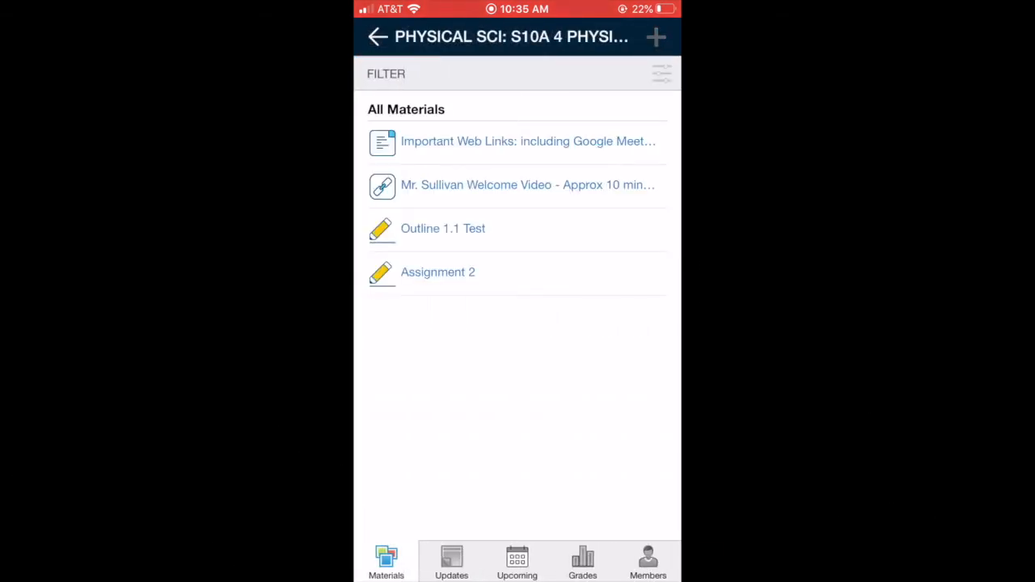
Open Outline 1.1 Test's Submissions tab and show the submission options.
left_click(443, 228)
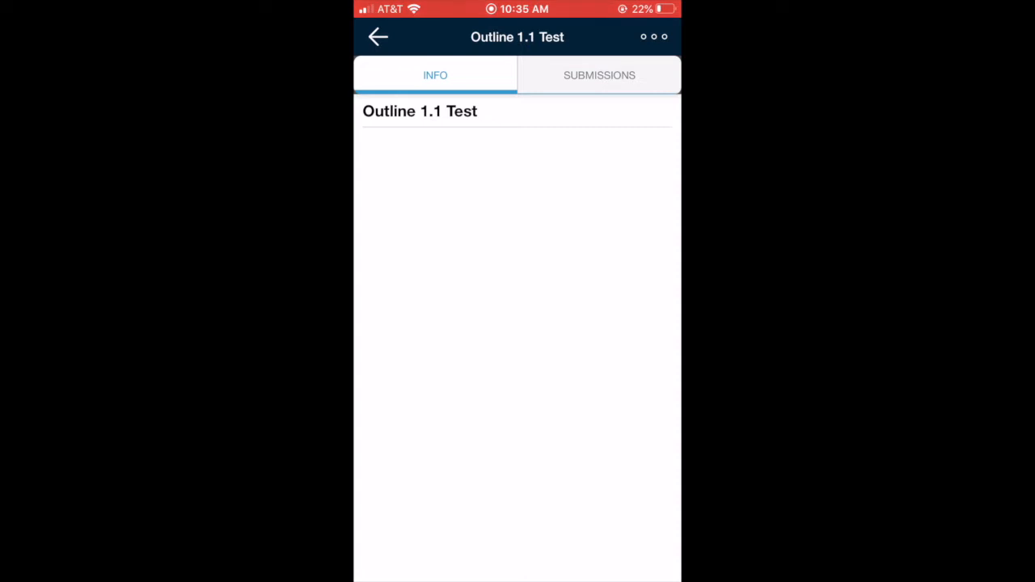
left_click(600, 75)
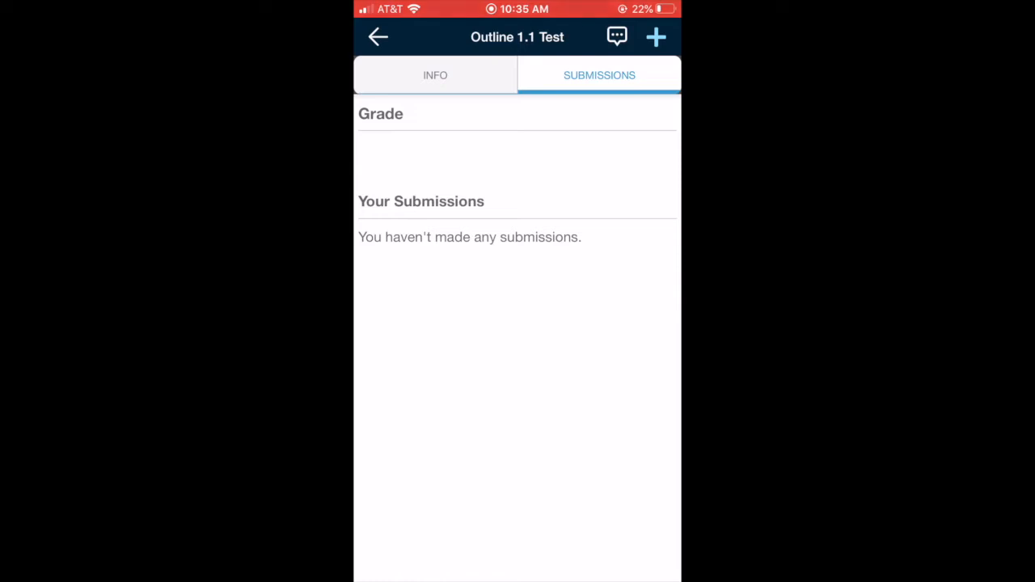
left_click(655, 37)
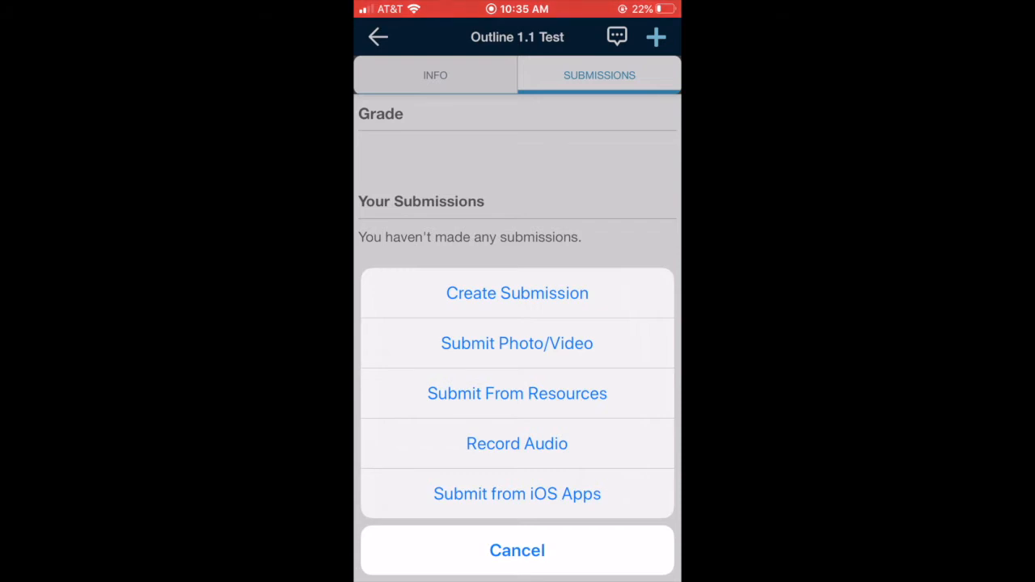
Upload two library photos to Outline 1.1 Test as Revision 1.
left_click(517, 343)
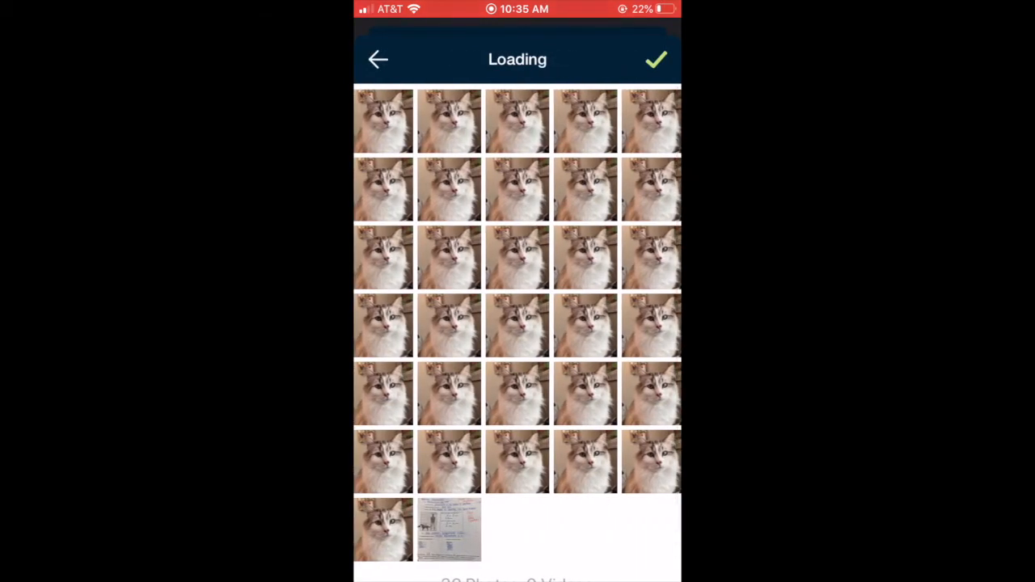
left_click(449, 530)
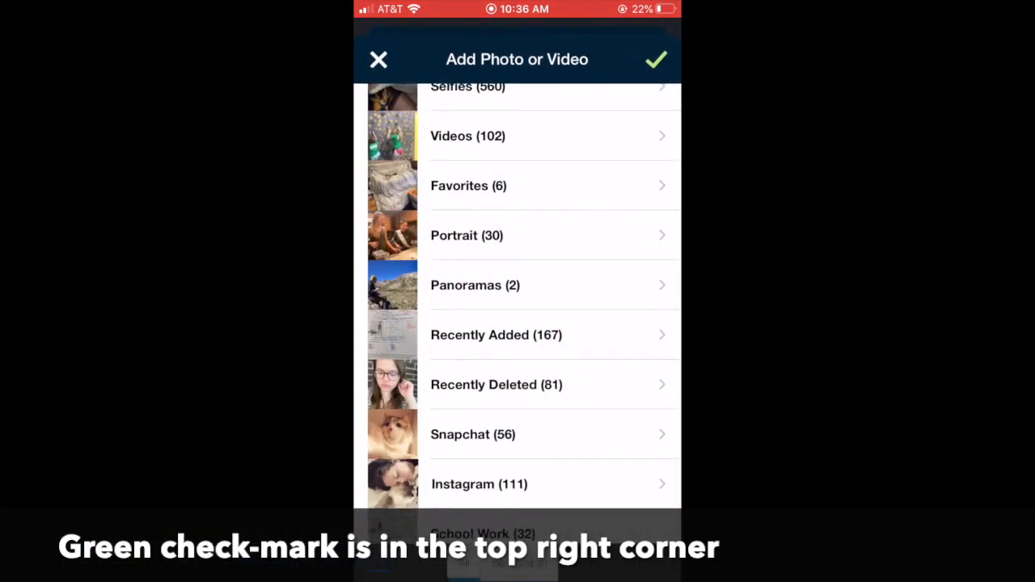
left_click(656, 59)
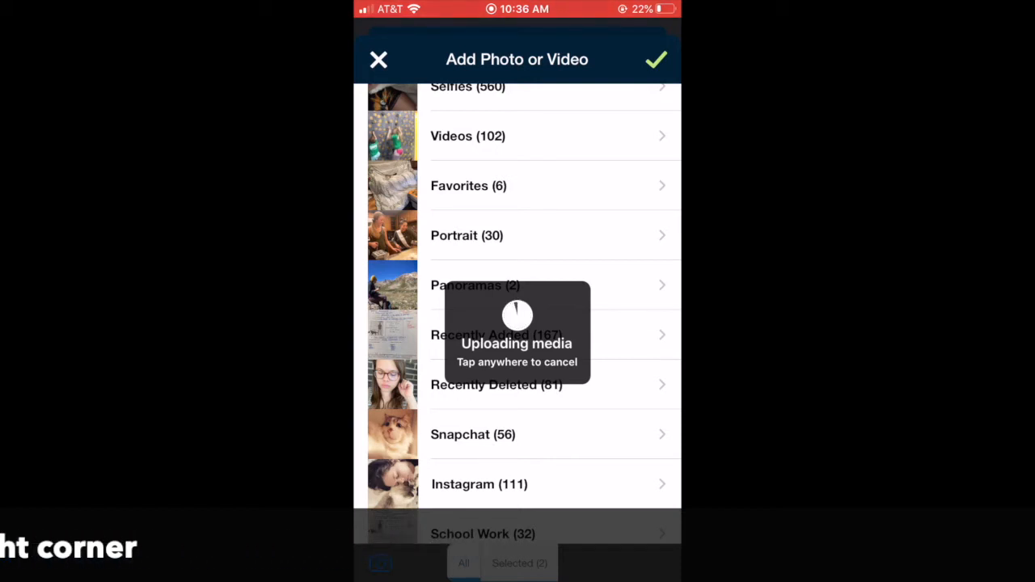
left_click(657, 59)
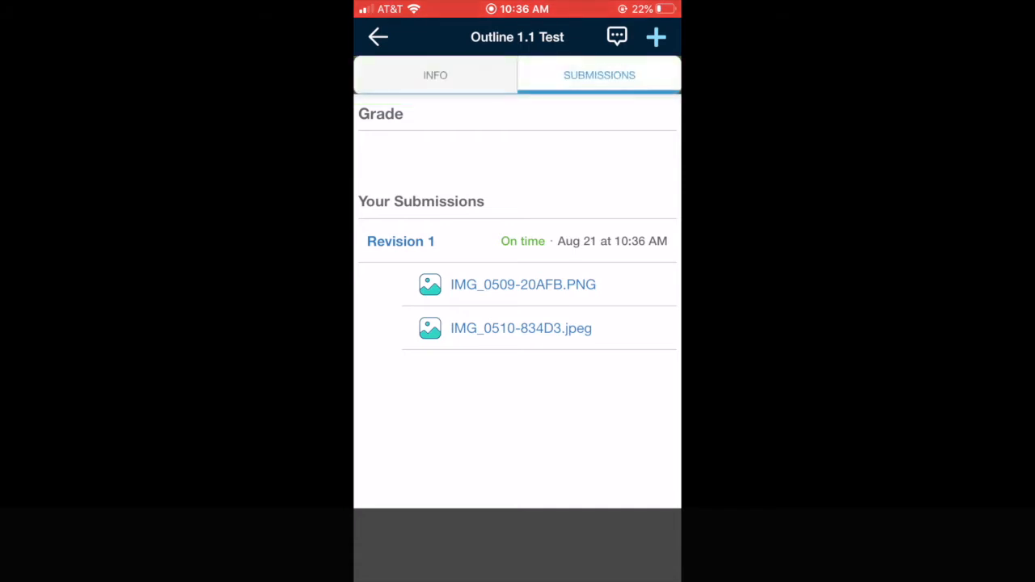
Submit another photo via Submit Photo/Video, granting camera permission first.
left_click(655, 37)
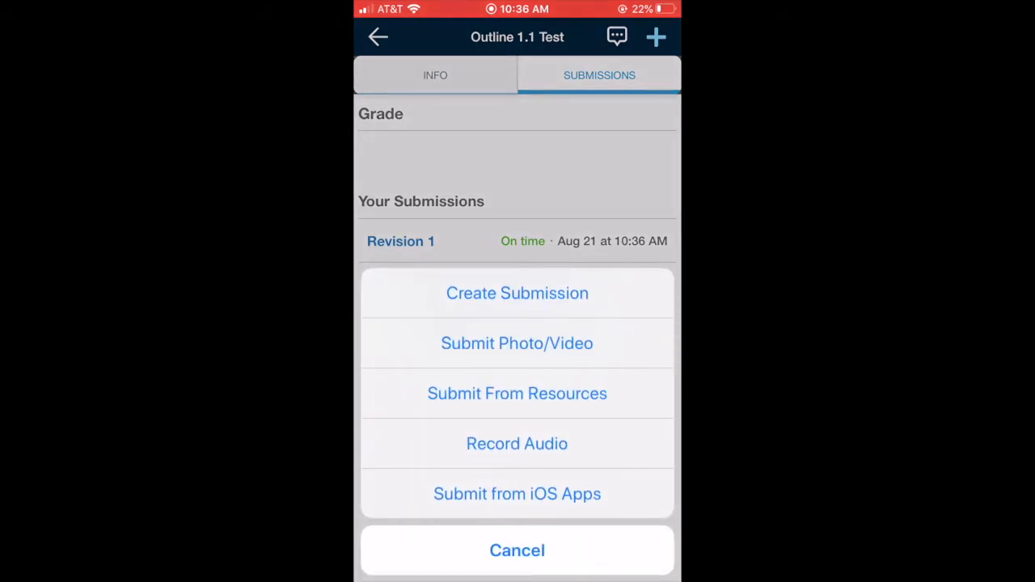
left_click(517, 343)
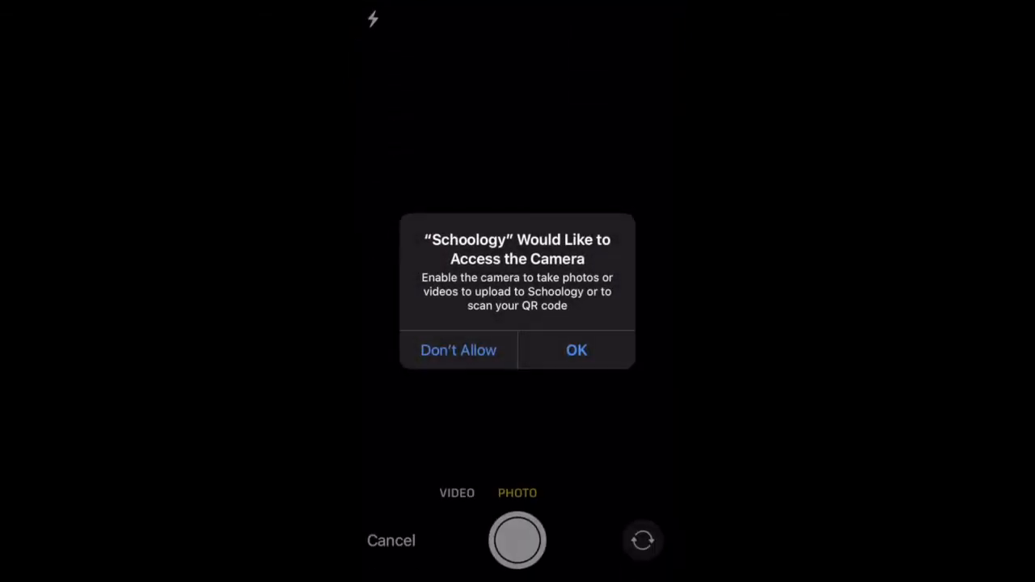
left_click(458, 350)
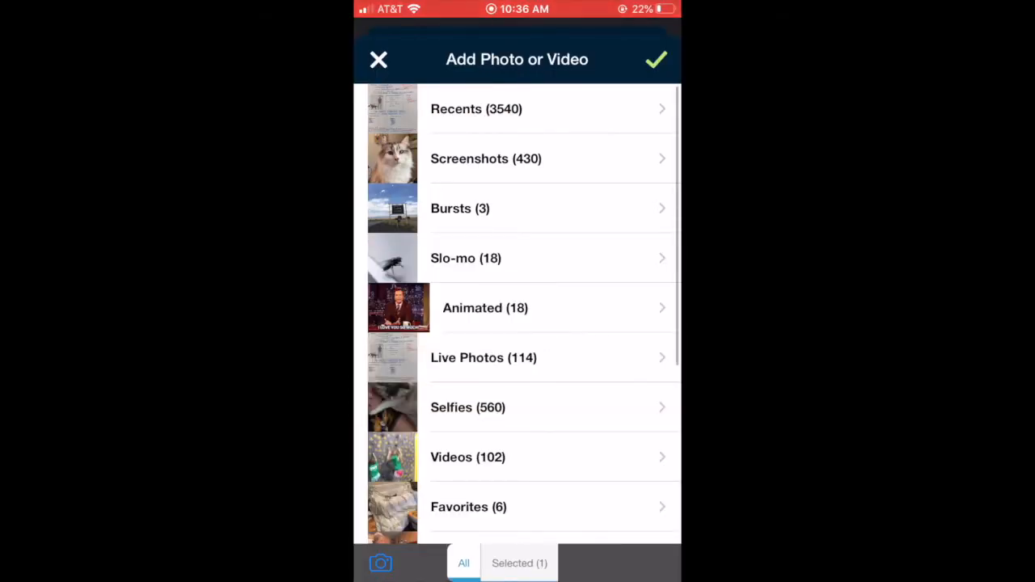
left_click(655, 59)
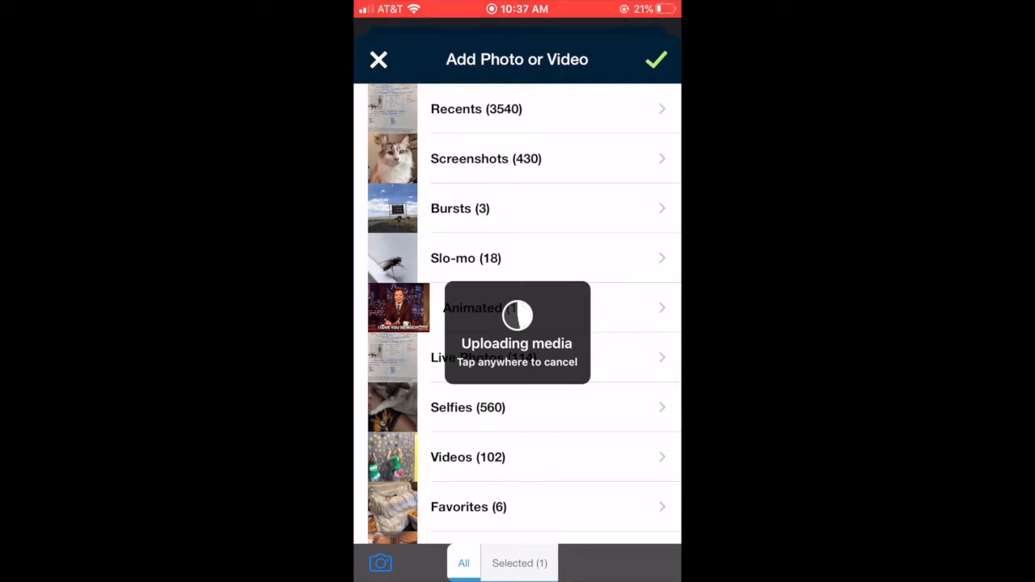
left_click(656, 59)
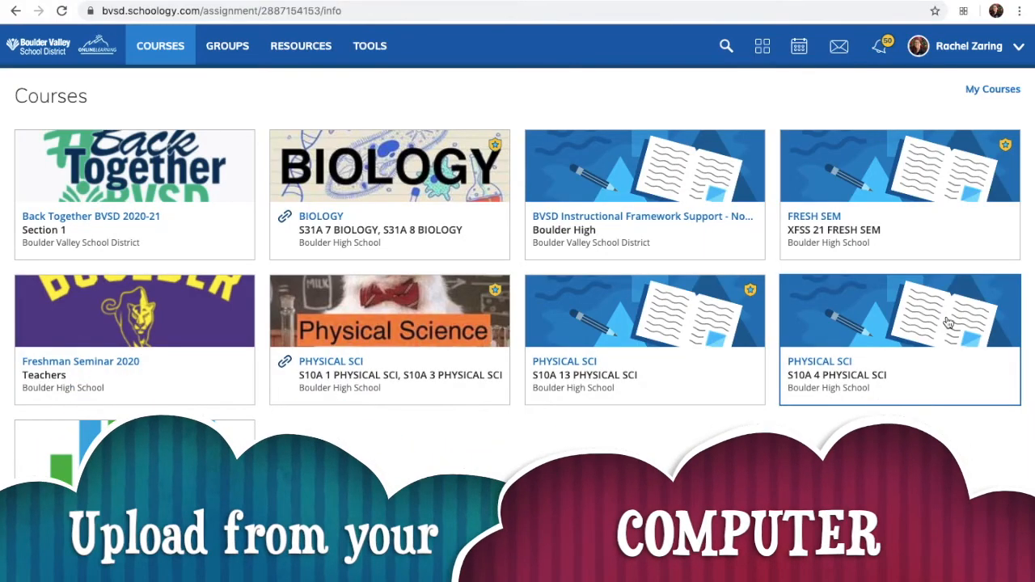
mouse_move(906, 335)
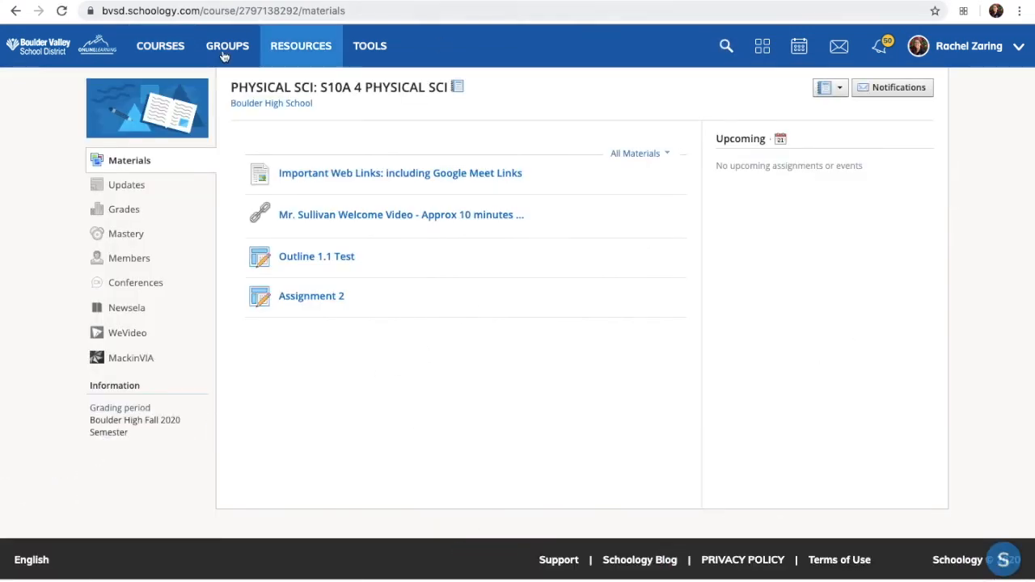
mouse_move(311, 296)
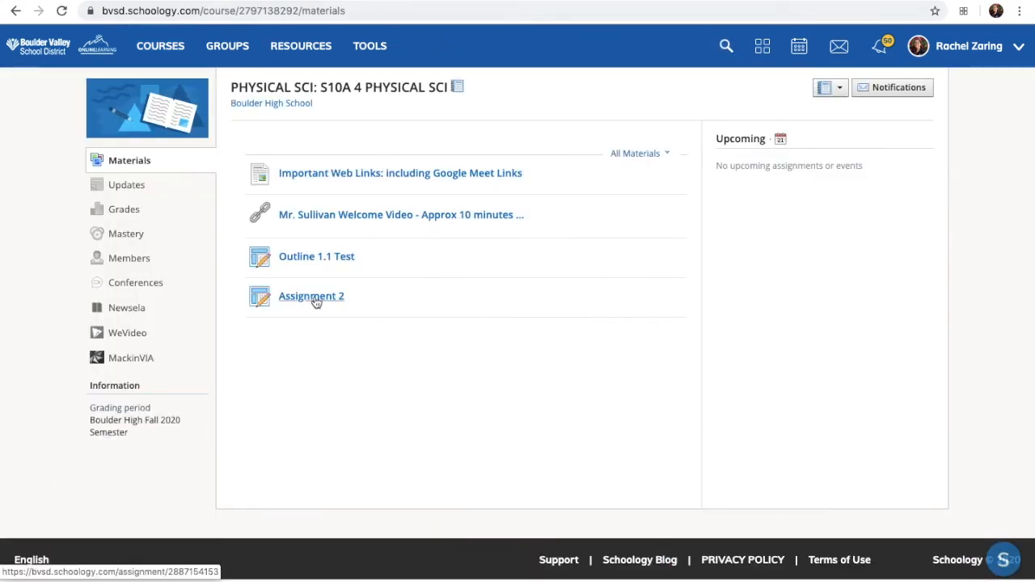
Open Assignment 2 in PHYSICAL SCI S10A 4 and start its submission.
left_click(312, 296)
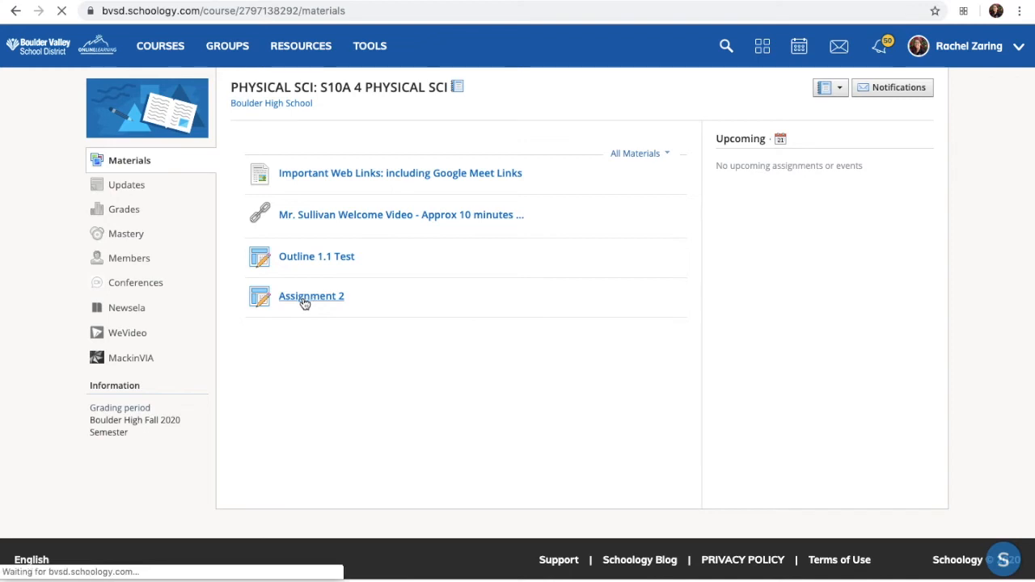
left_click(311, 295)
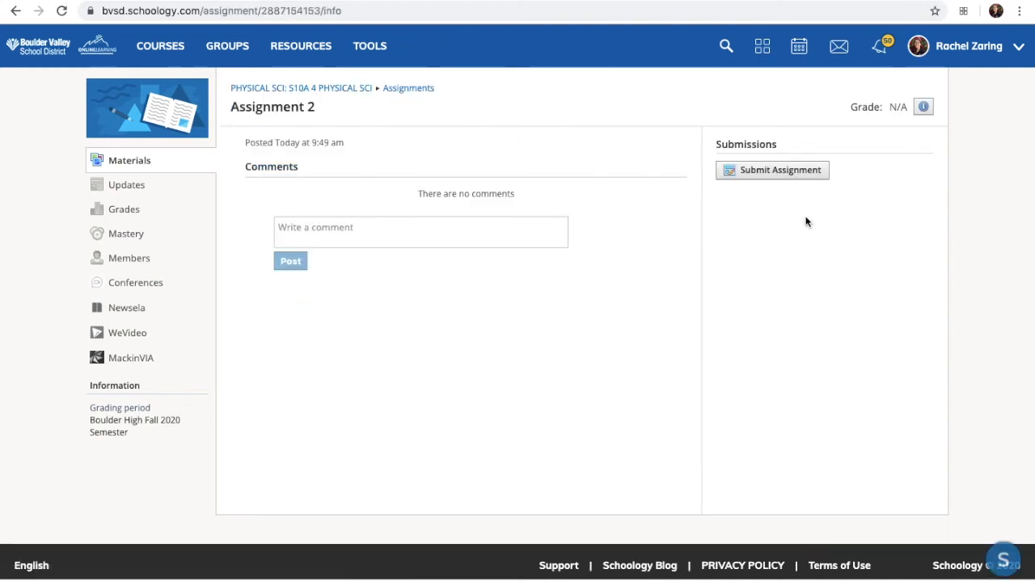
left_click(772, 170)
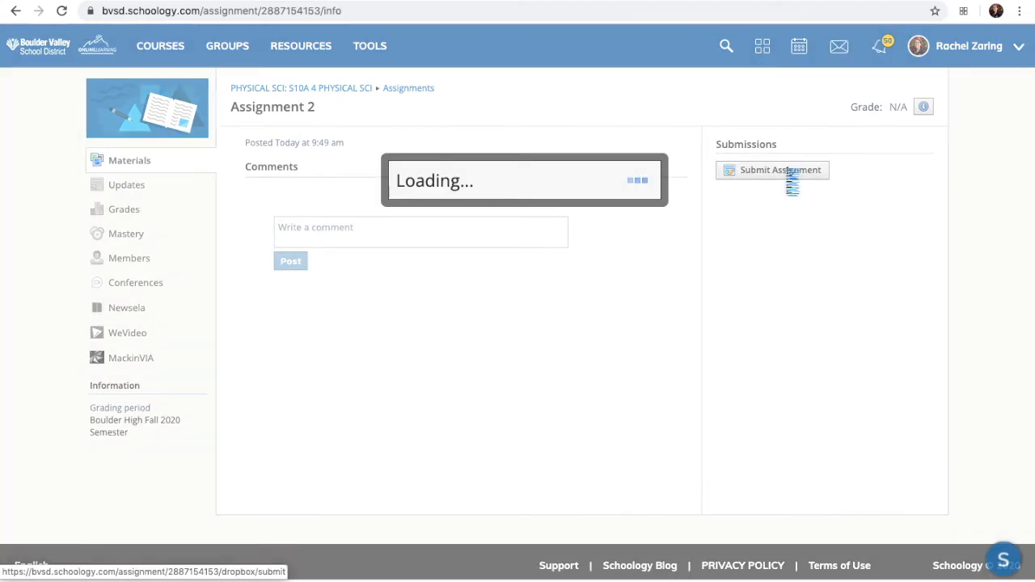
Attach Outline.jpg from the computer in the Upload dialog, briefly viewing Create first.
left_click(779, 169)
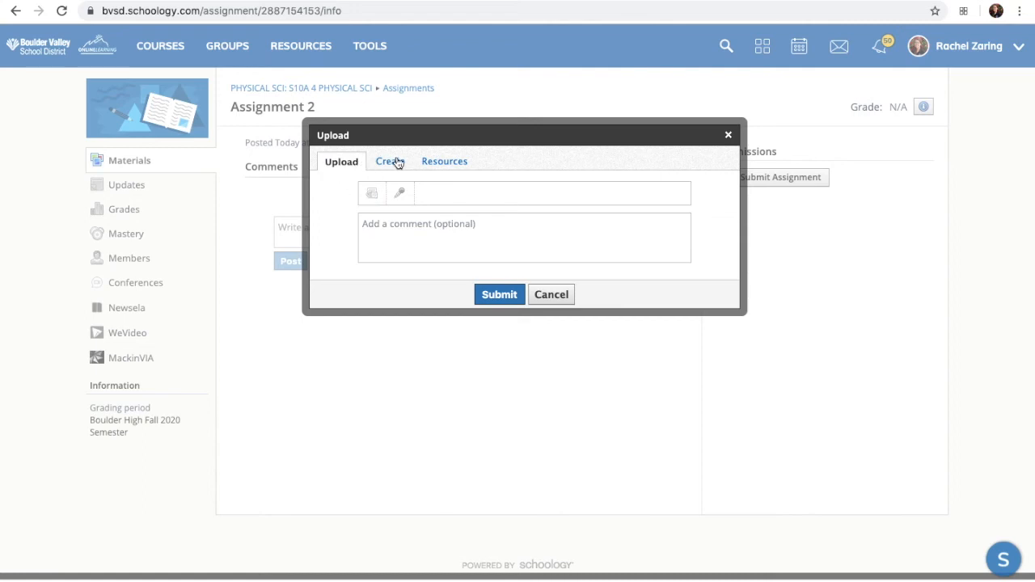
left_click(389, 162)
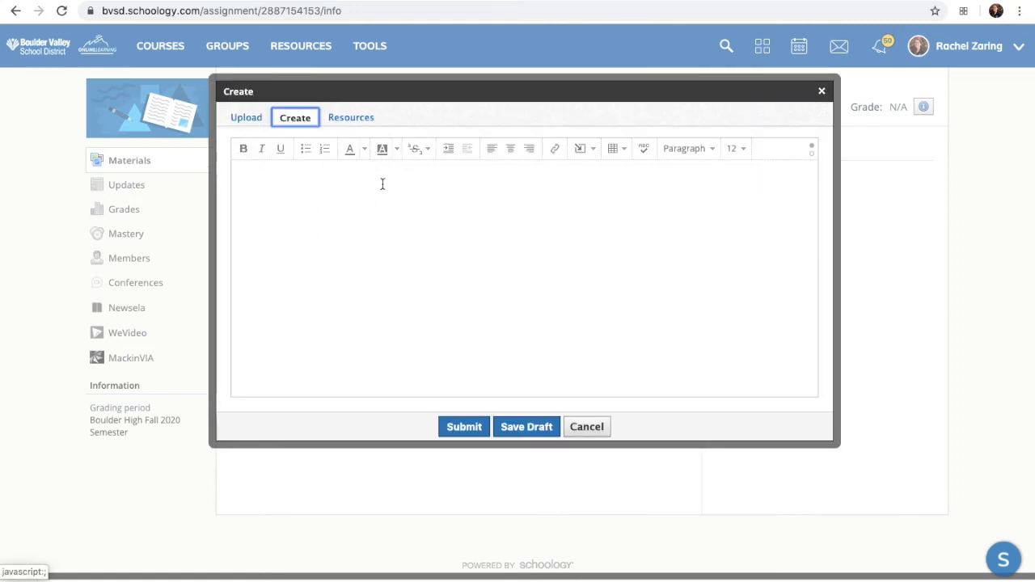
left_click(351, 117)
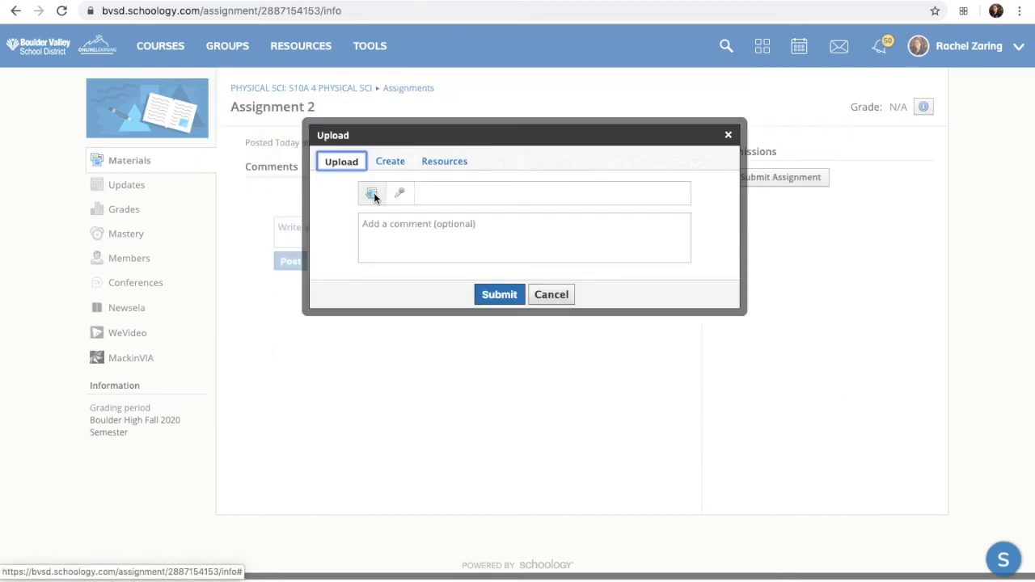
mouse_move(372, 193)
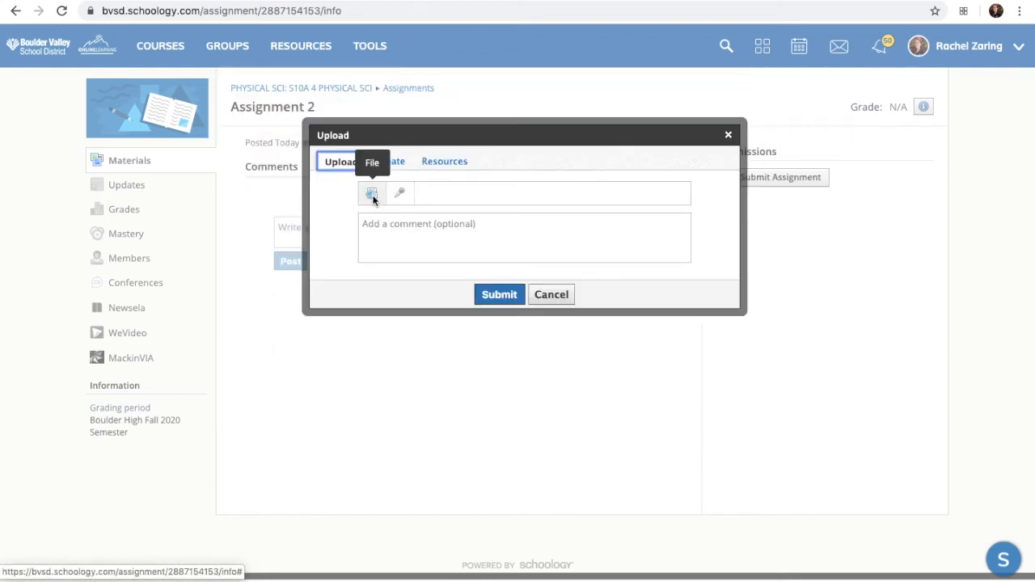
left_click(372, 193)
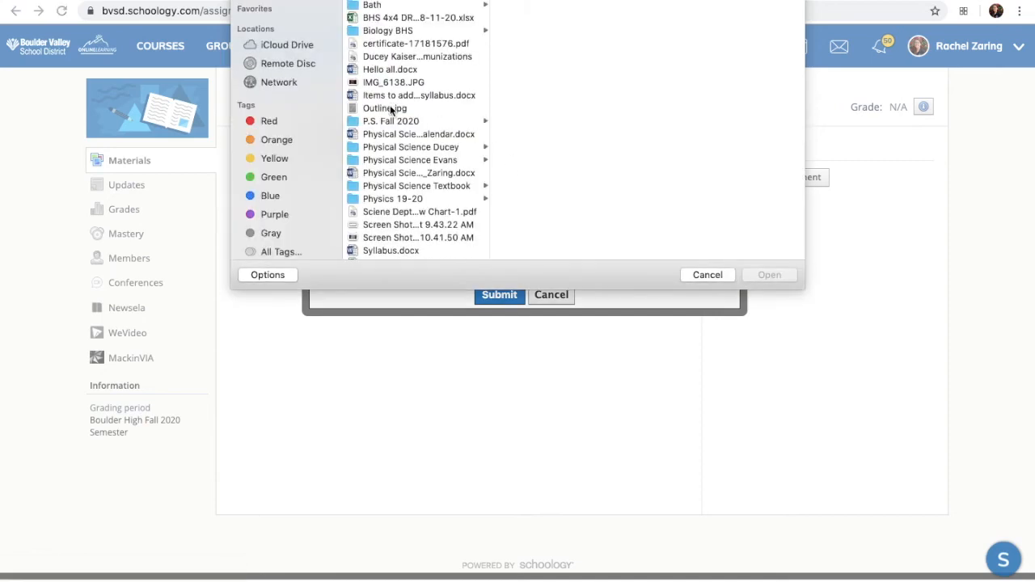
left_click(385, 108)
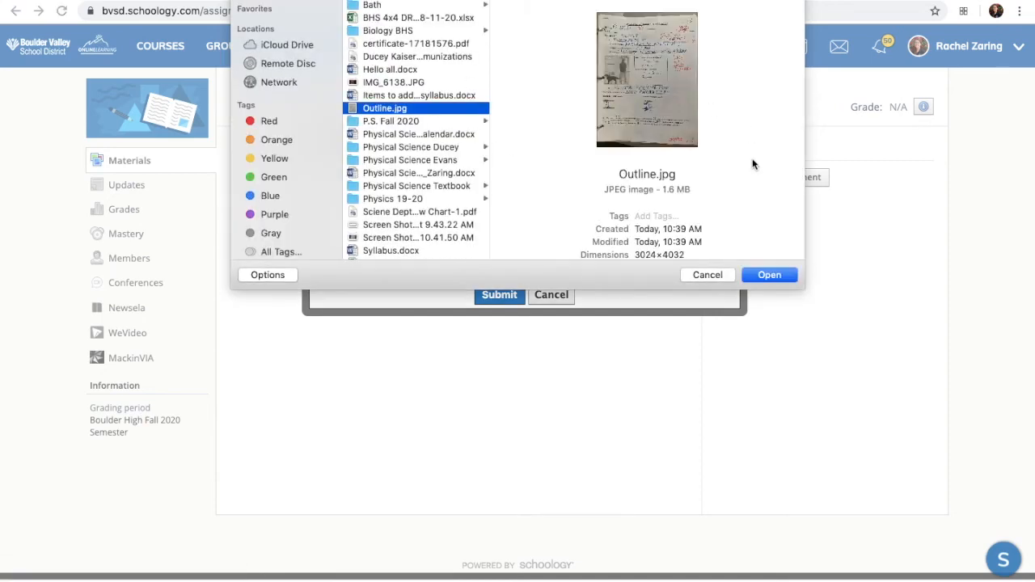
left_click(707, 275)
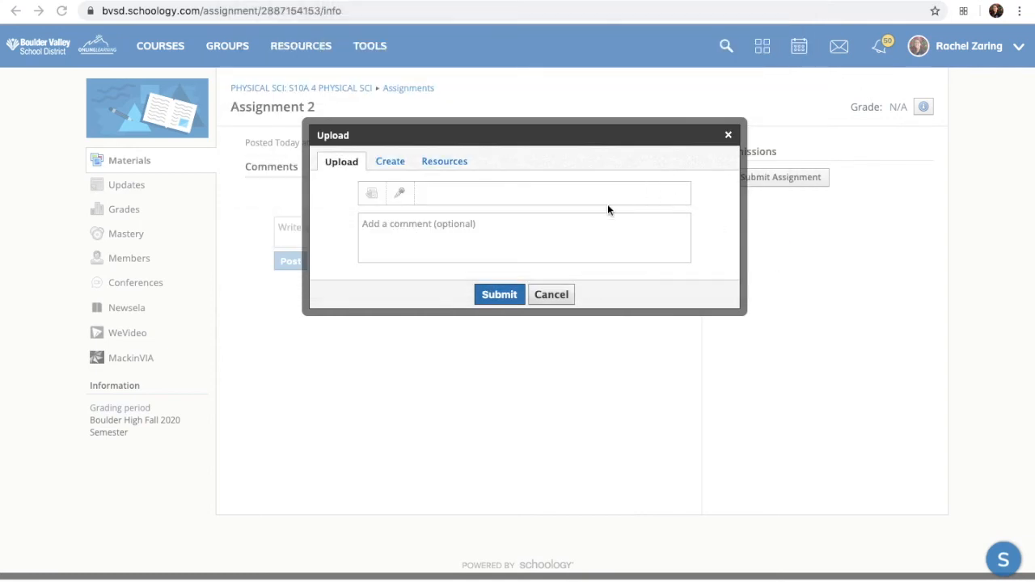
Add a 'Than…' thank-you comment and submit Assignment 2 with Outline.jpg.
left_click(371, 192)
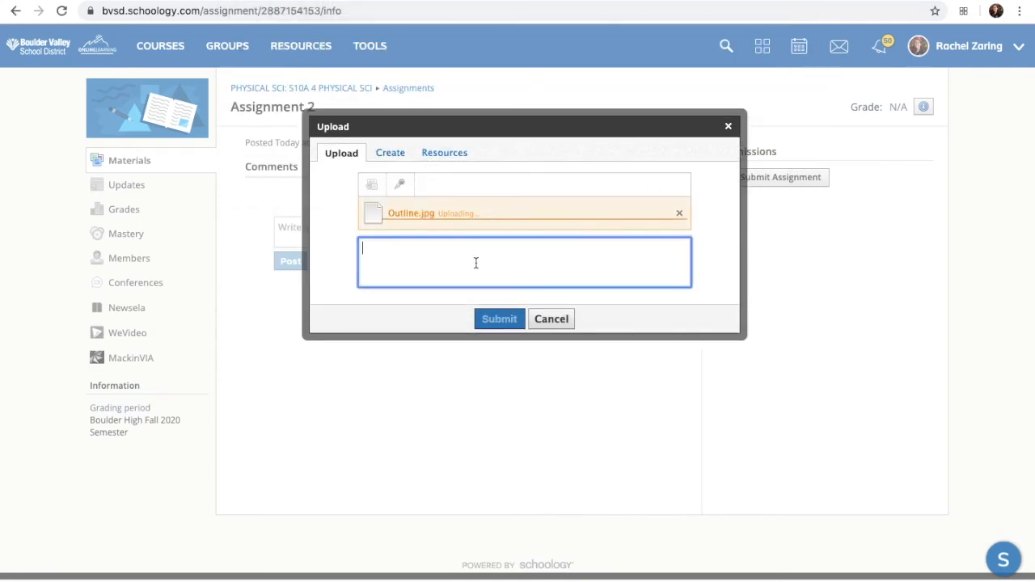
type("Thanks Mr. Sullivan!")
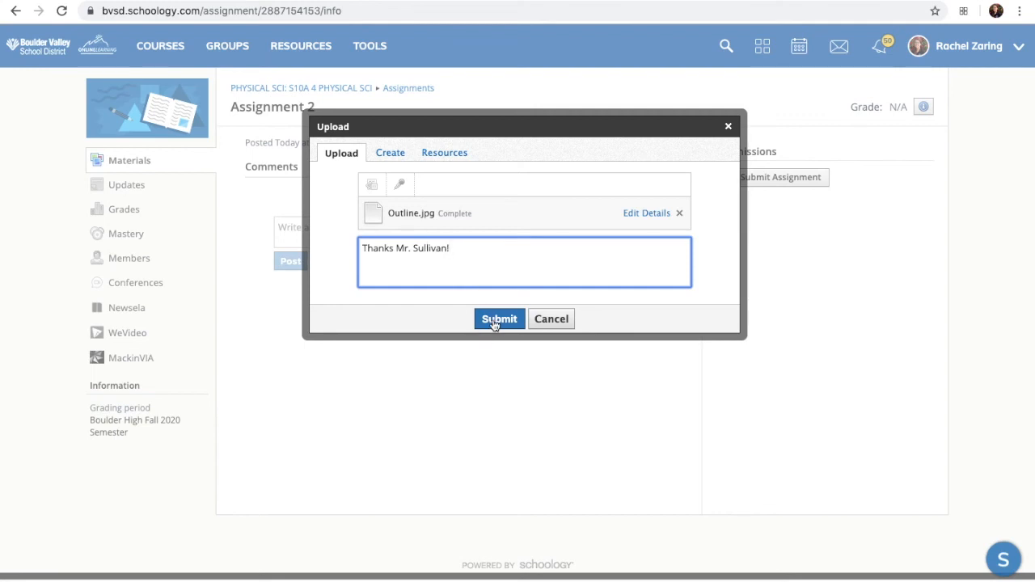
left_click(499, 319)
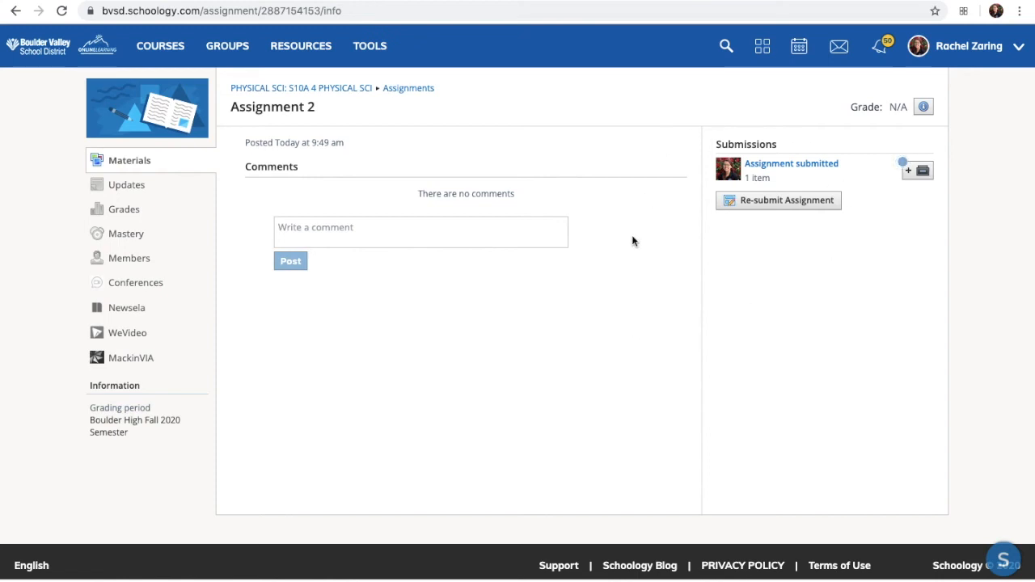
mouse_move(847, 342)
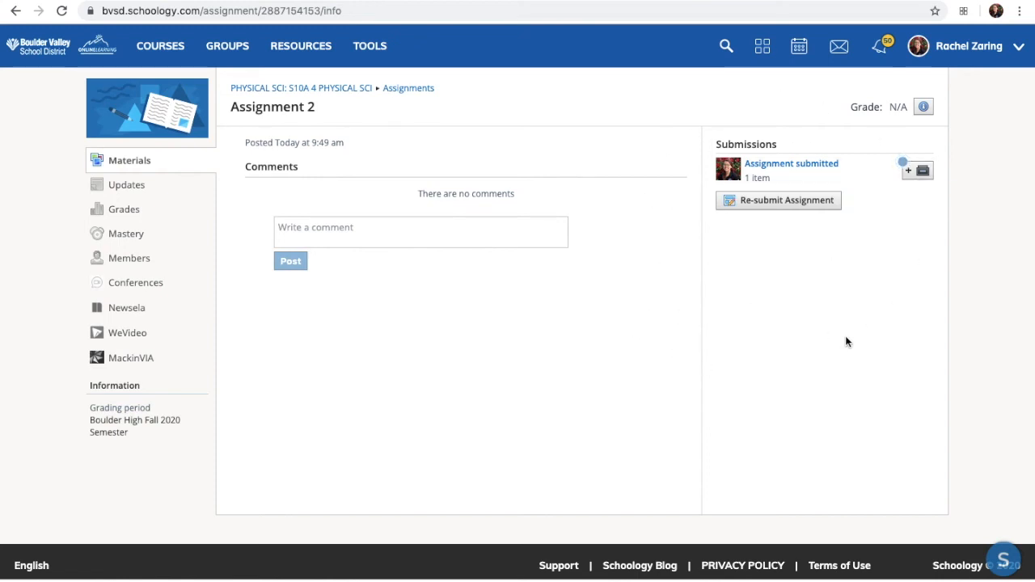